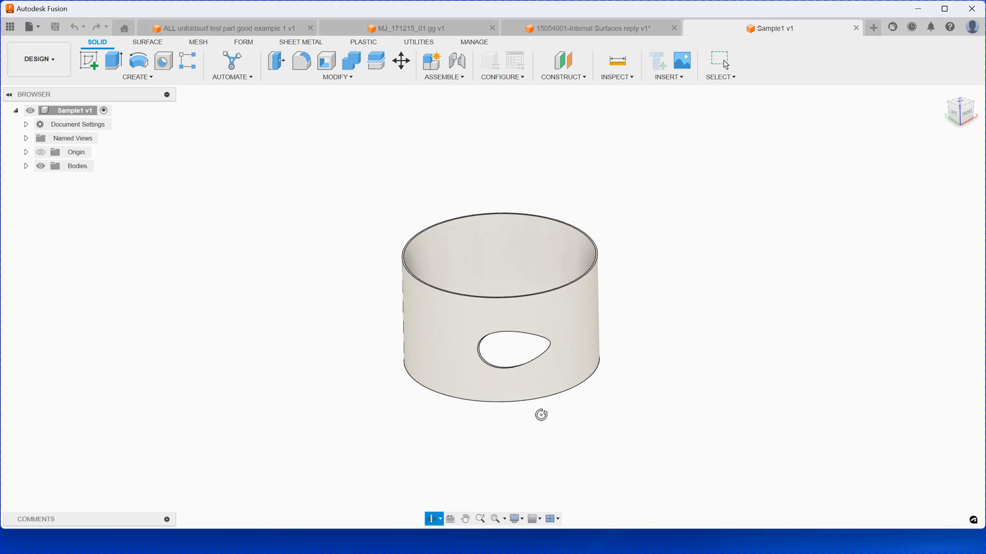
- Run the SUnfold4Fusion add-in from the installed add-ins list in Scripts and Add-Ins
drag(541, 415, 491, 337)
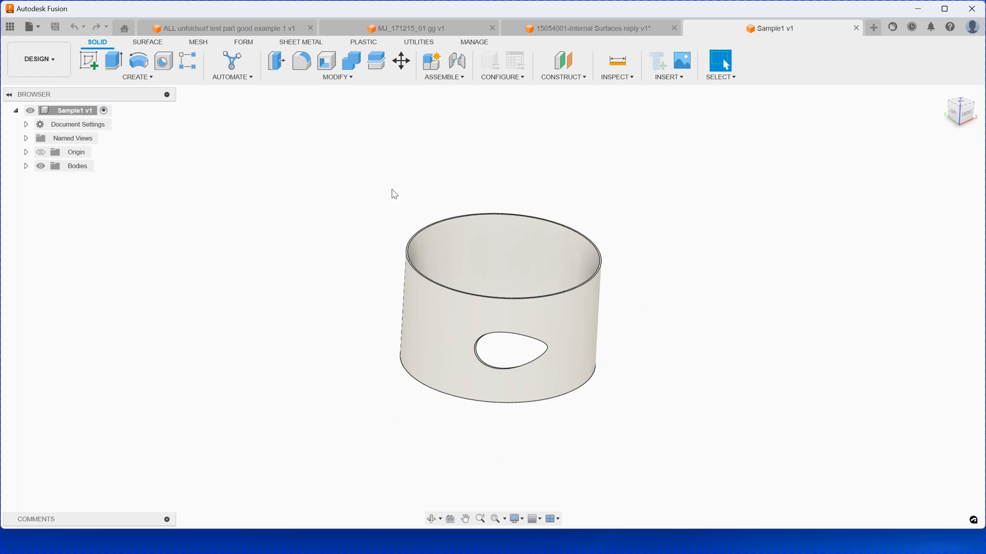
mouse_move(434, 167)
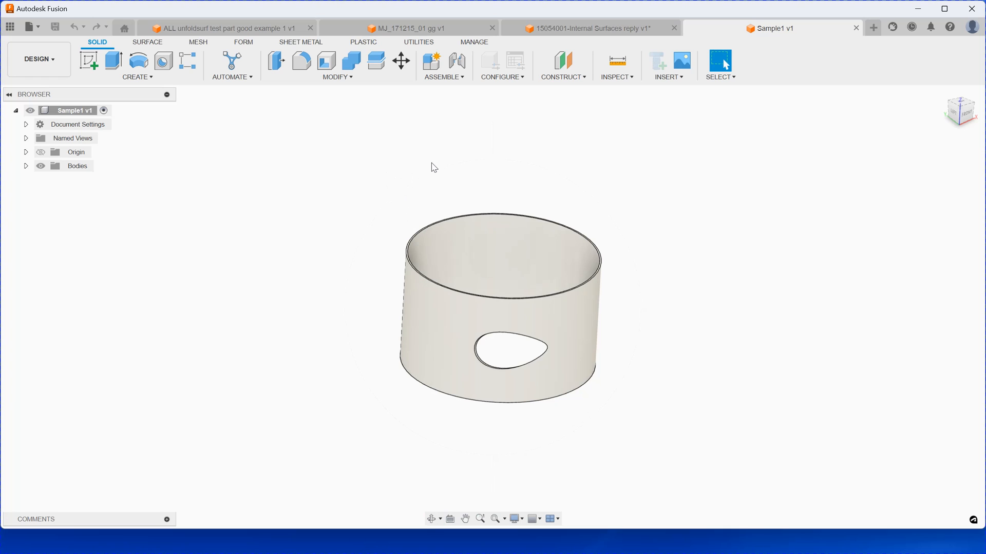
mouse_move(421, 49)
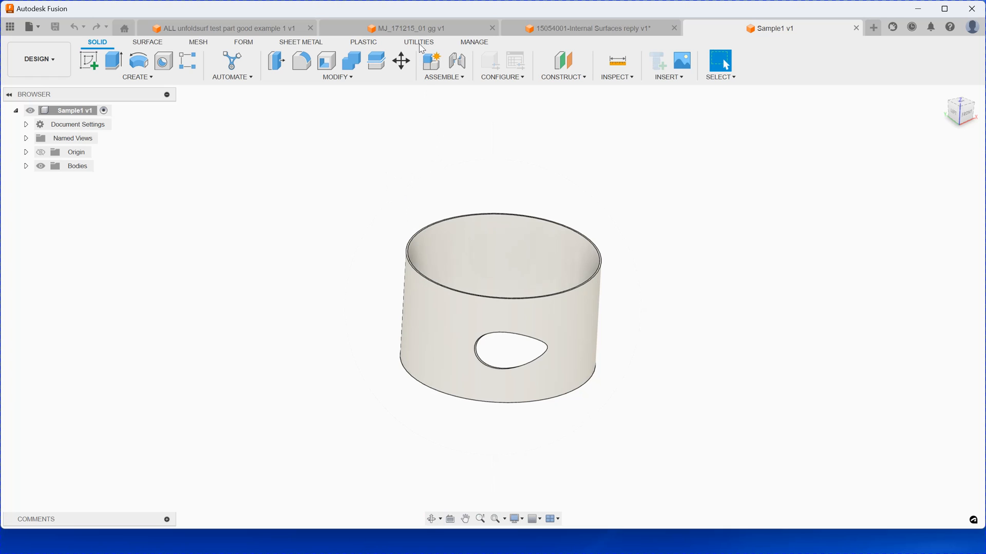
click(419, 41)
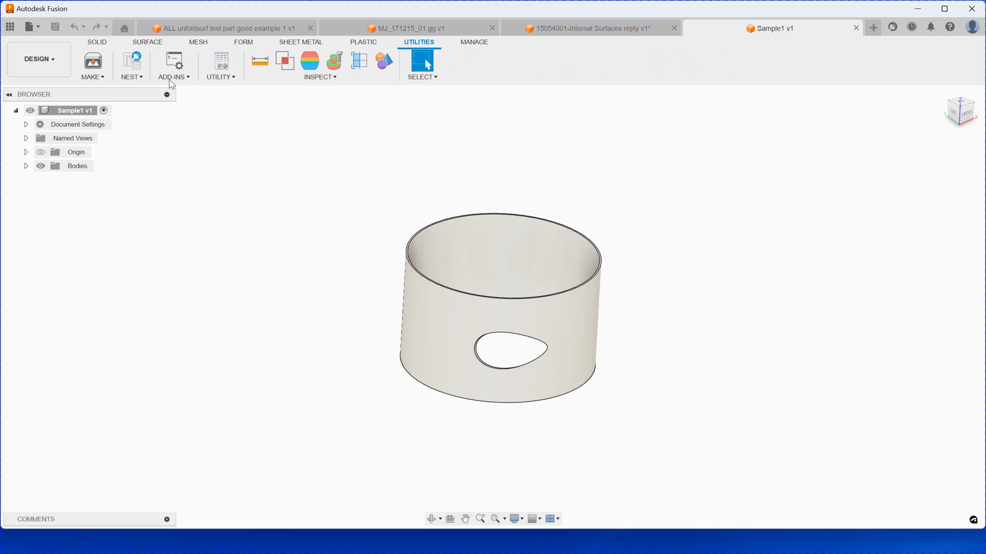
click(174, 59)
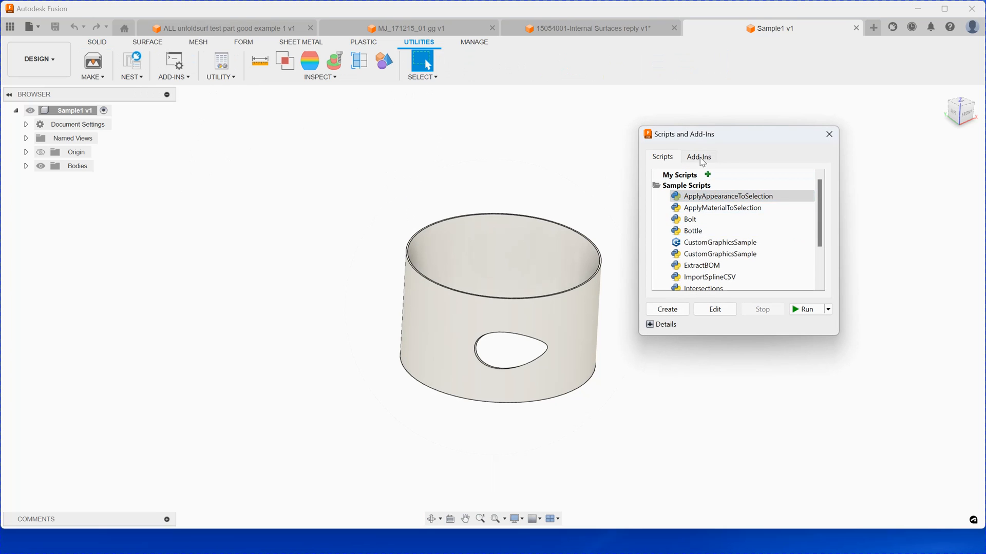
click(698, 156)
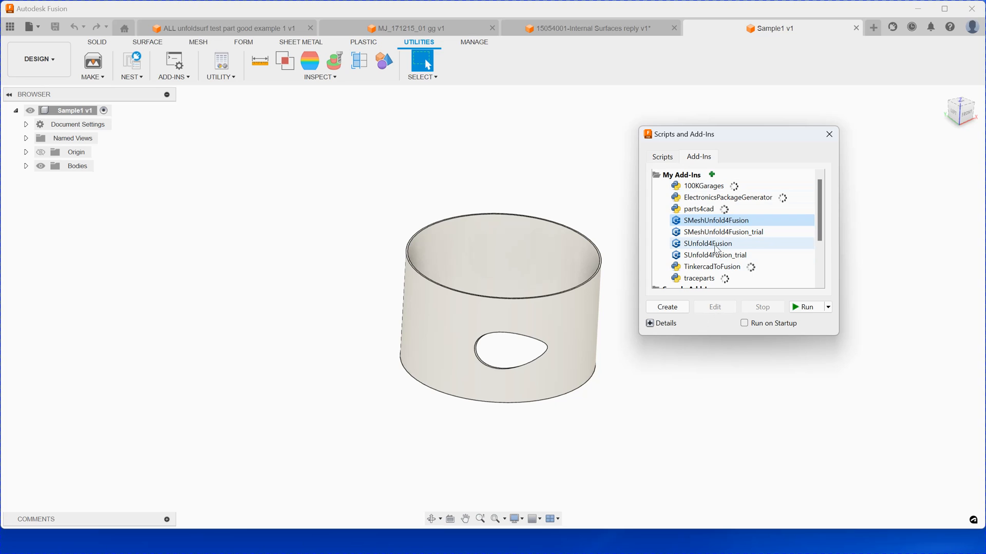
click(714, 220)
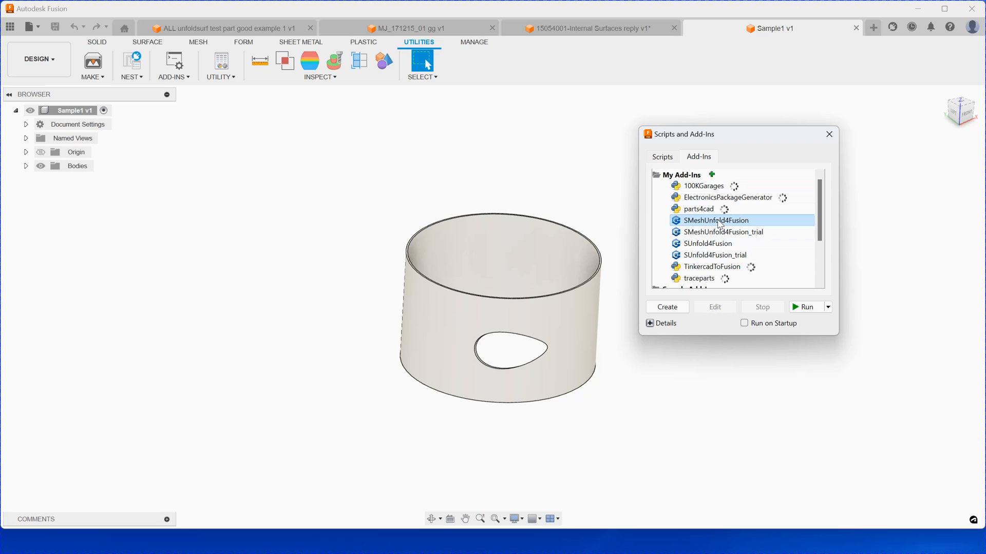
click(708, 243)
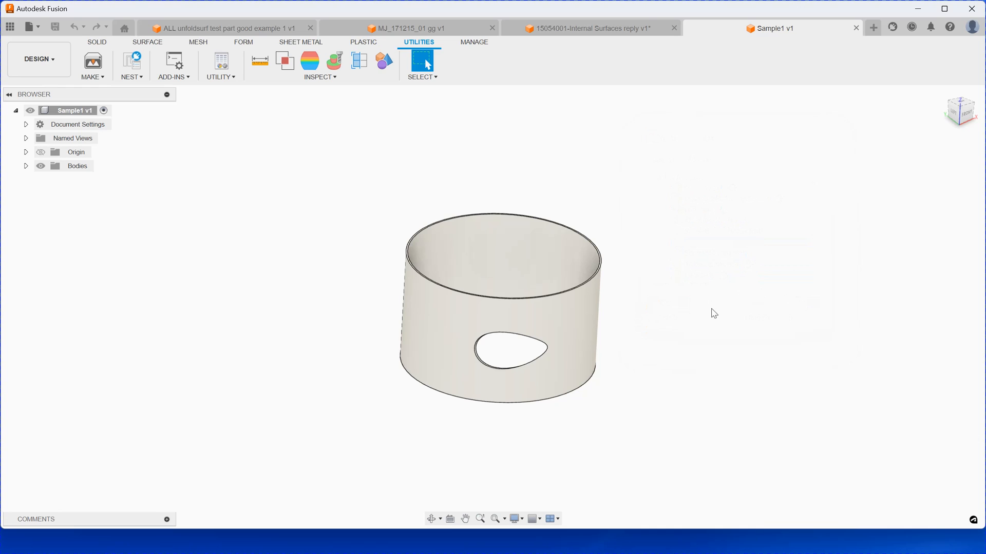
- Unfold the cylindrical shell face into a flat contour with its teardrop hole
click(421, 60)
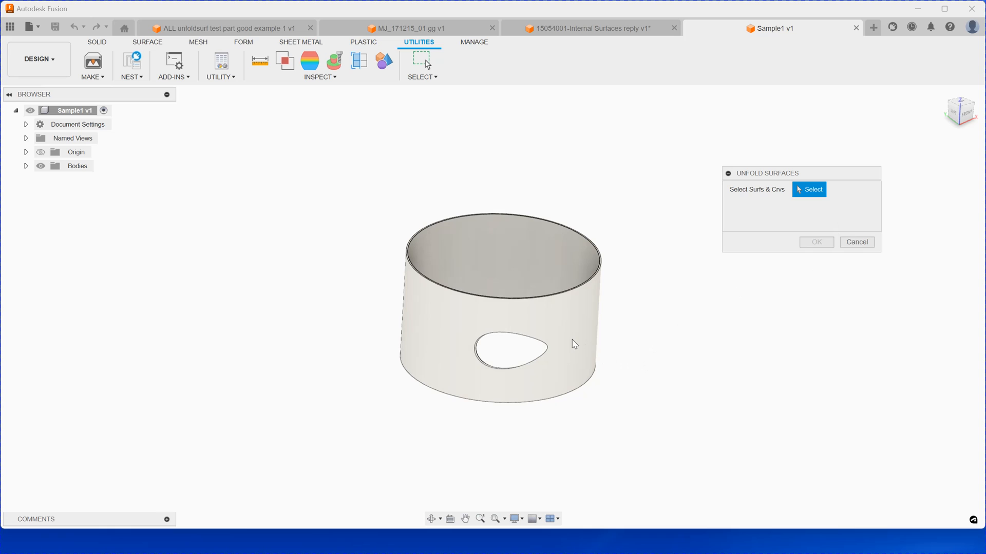
click(500, 346)
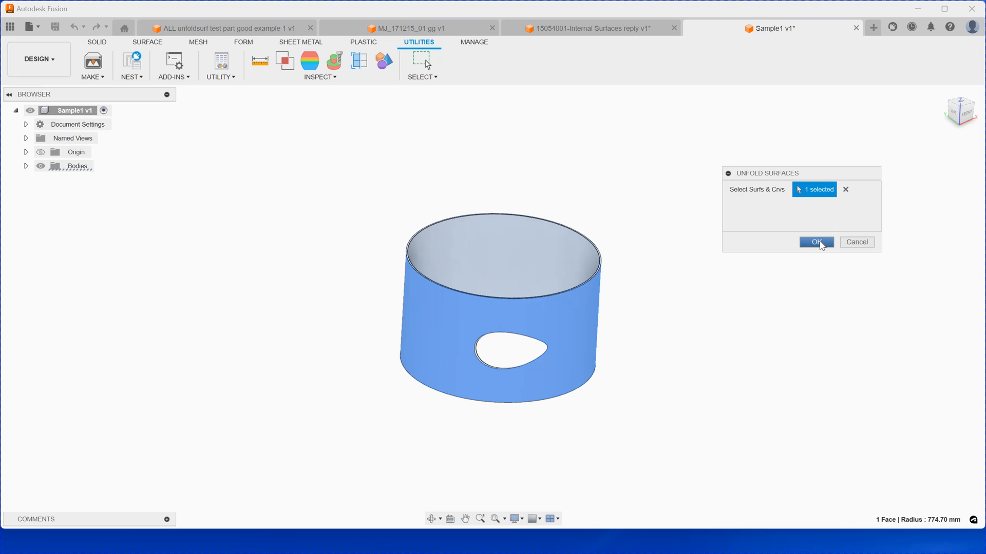
click(815, 242)
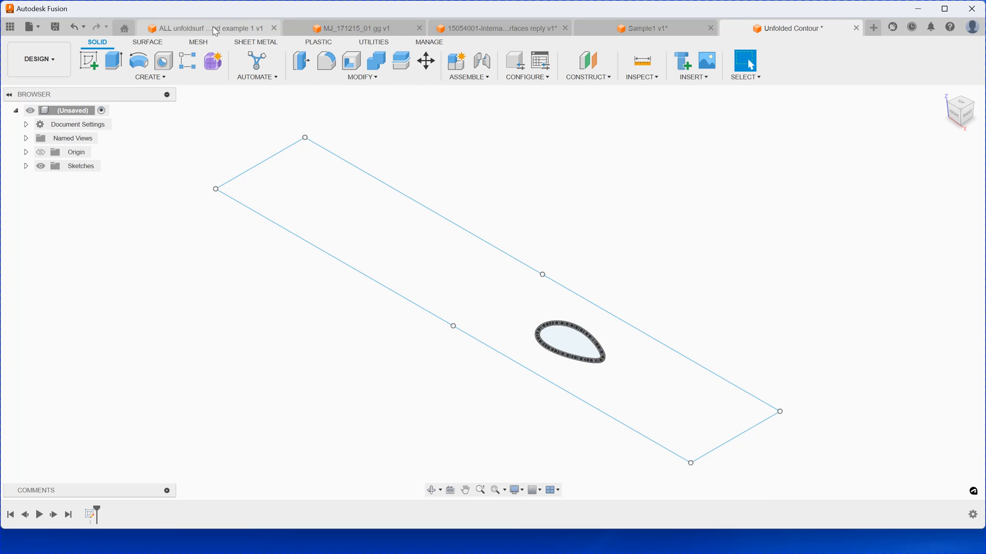
- Switch to the 'ALL unfoldsurf test part good example 1' document with the red curved surface
click(208, 28)
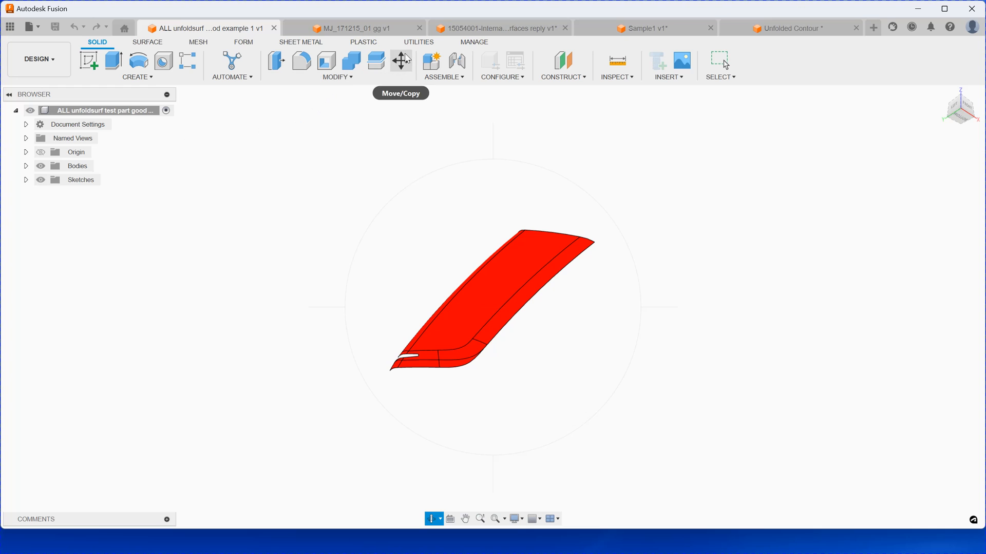
- Run the SMeshUnfold4Fusion add-in from the installed add-ins list
click(418, 41)
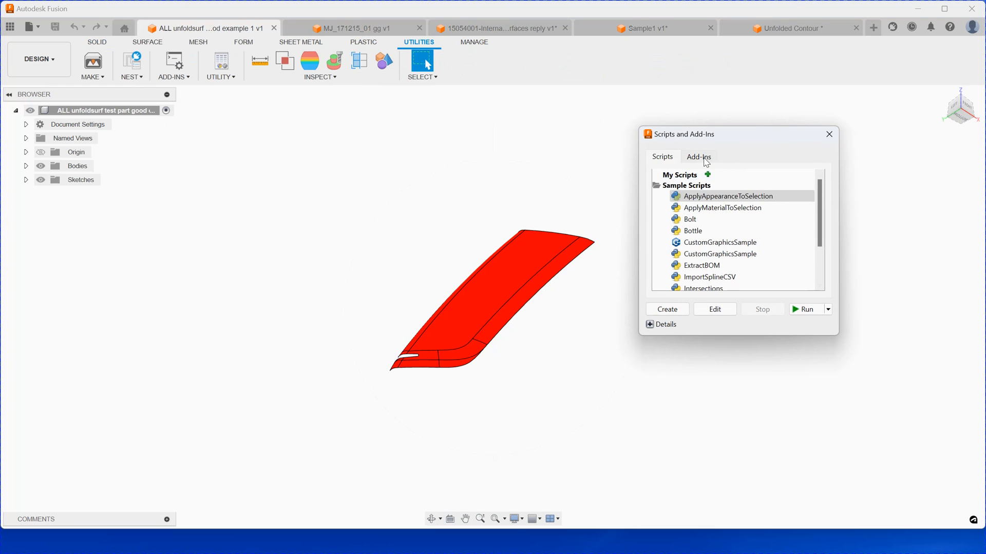
click(699, 157)
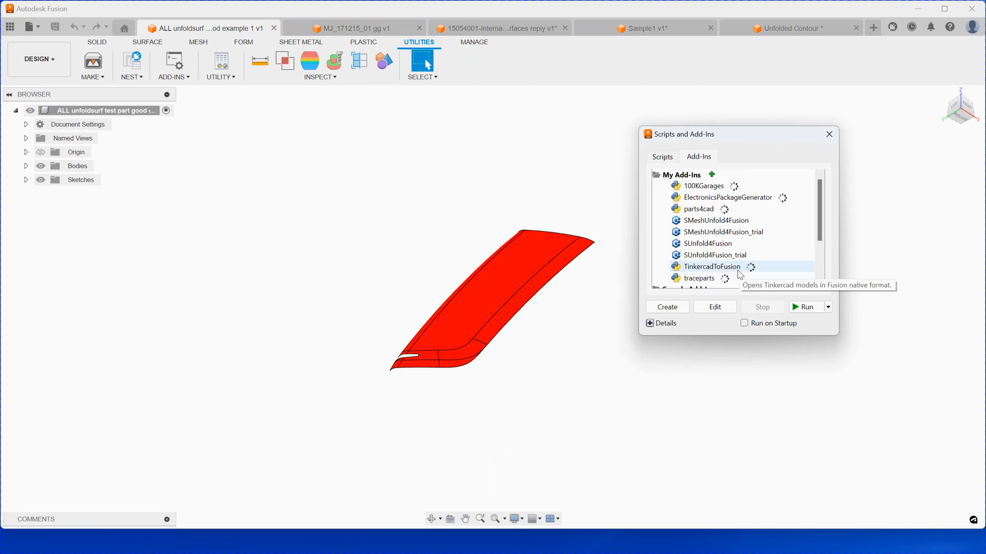
click(715, 220)
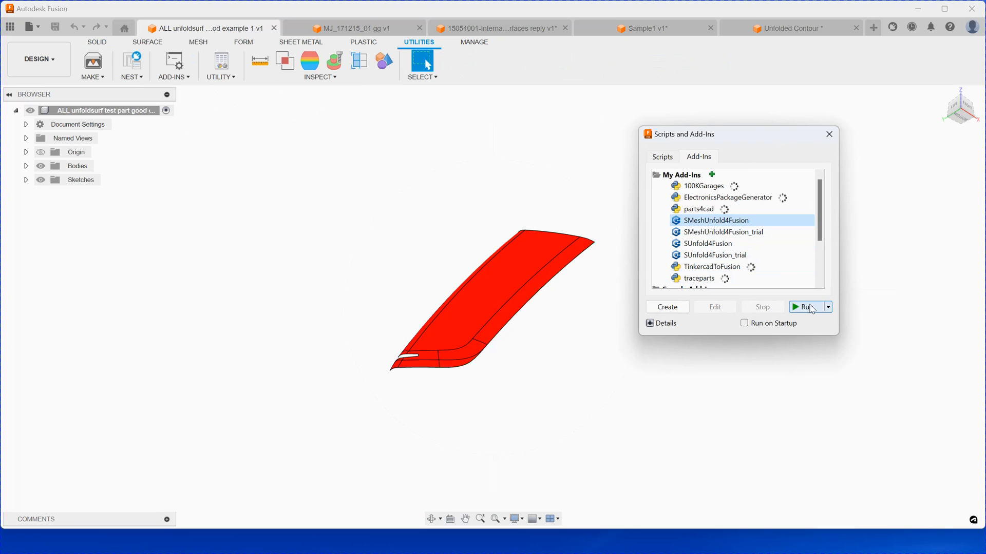
click(805, 307)
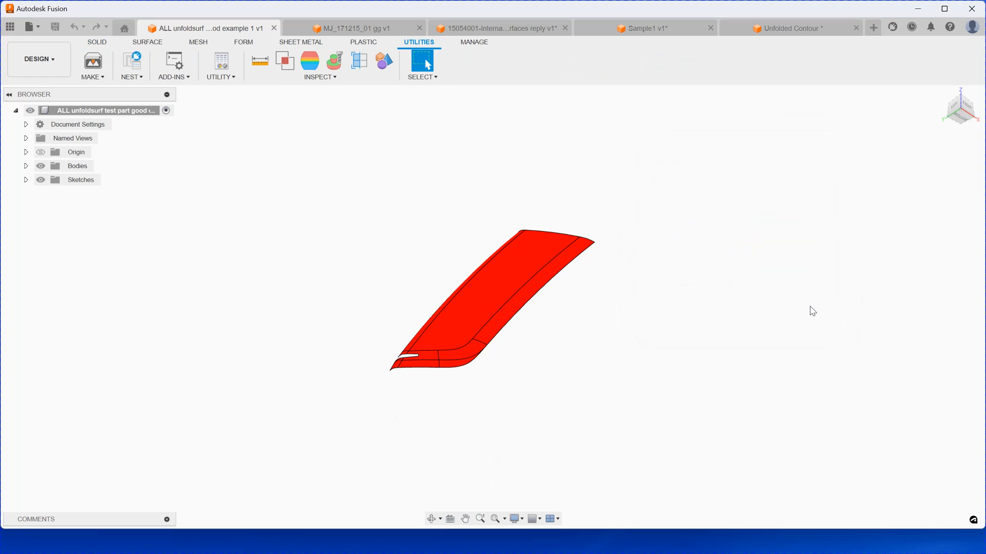
- Select the red body's 10 faces and enable Unfold Inner Edge for unfolding
click(421, 59)
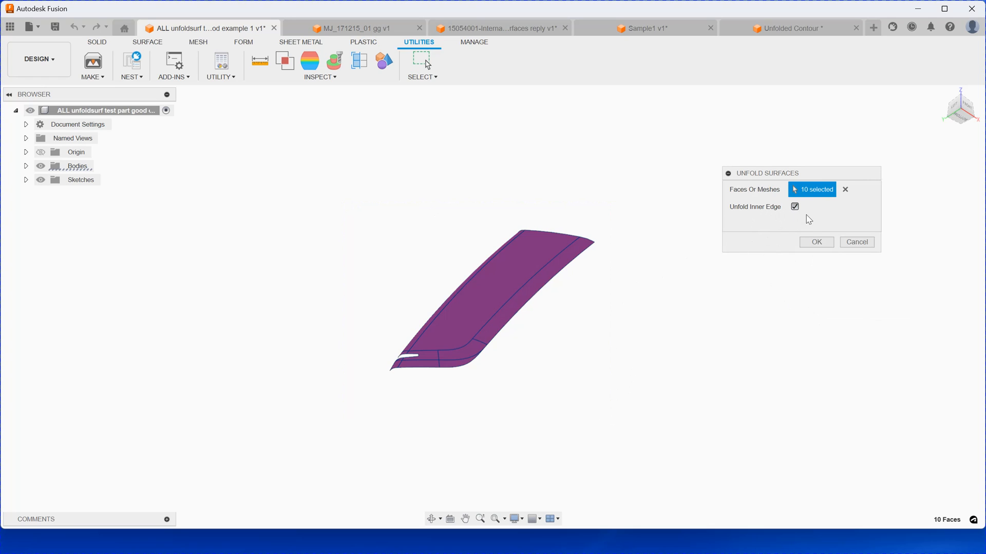
click(794, 206)
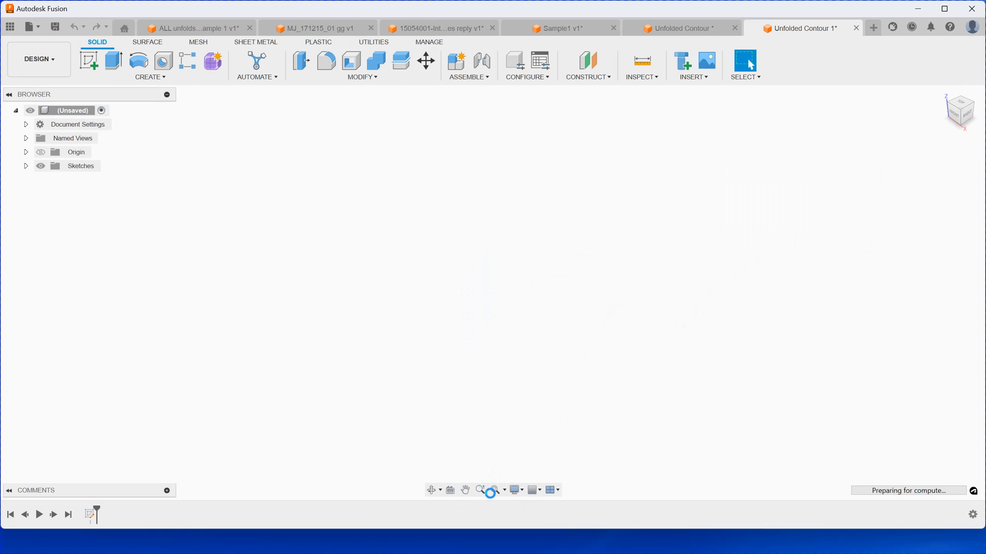
- Fit the view to frame the long notched unfolded contour in Unfolded Contour 1
click(497, 490)
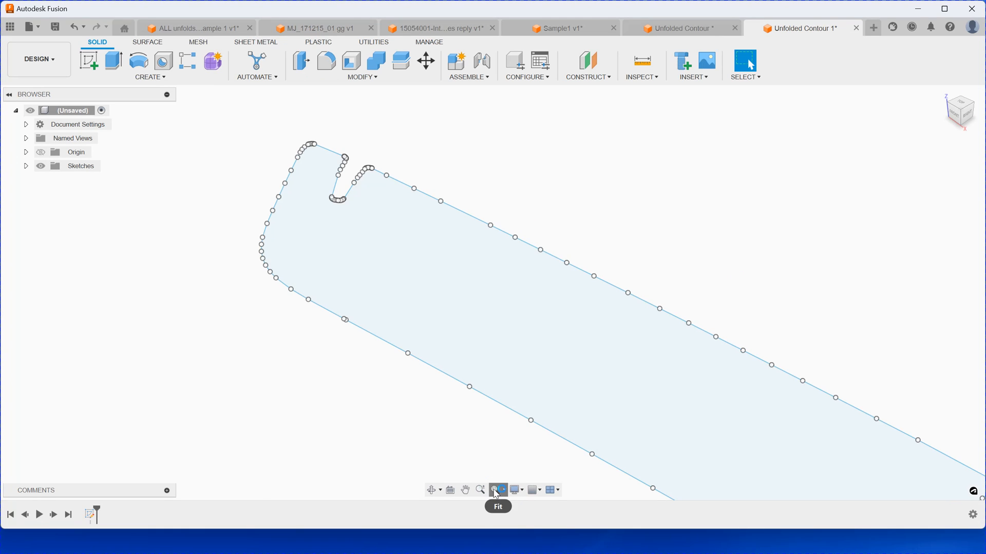
click(497, 491)
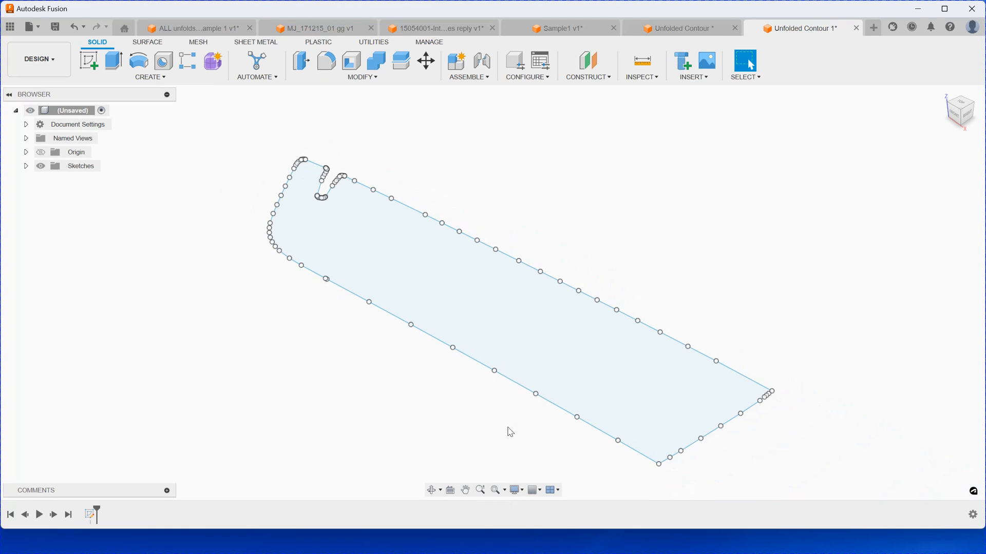
mouse_move(317, 39)
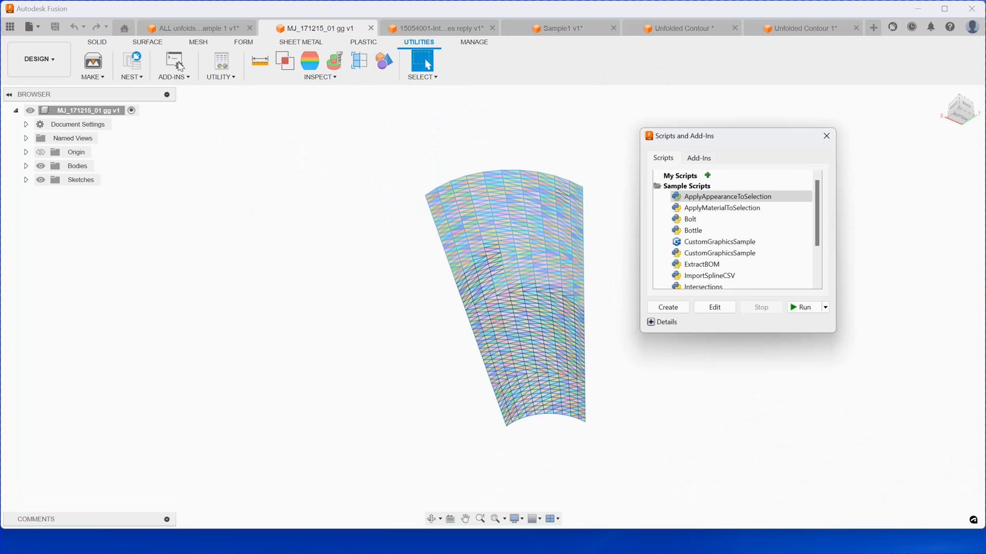
- Unfold the curved panel's 1200 mesh faces with Unfold Inner Edge off into Unfolded Contour 2
click(699, 158)
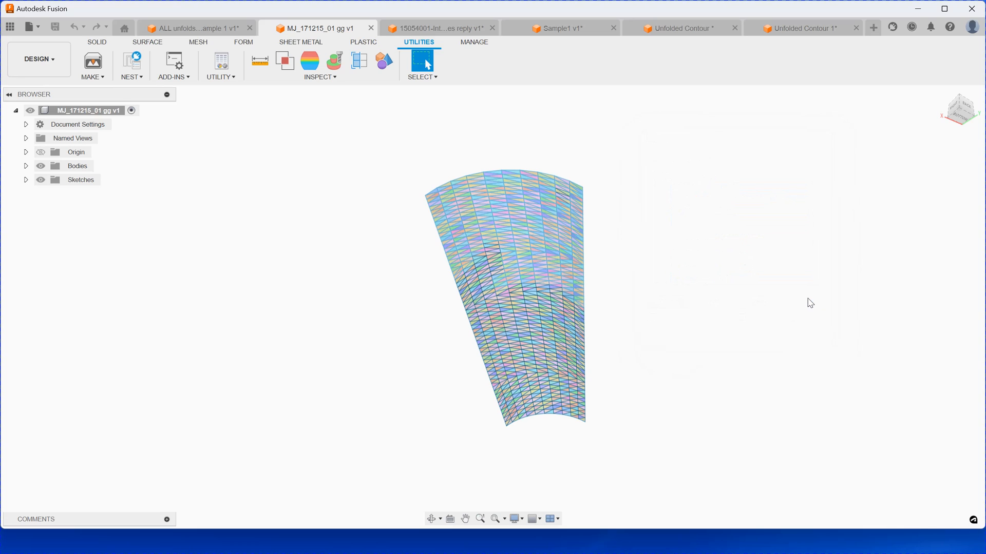
click(422, 60)
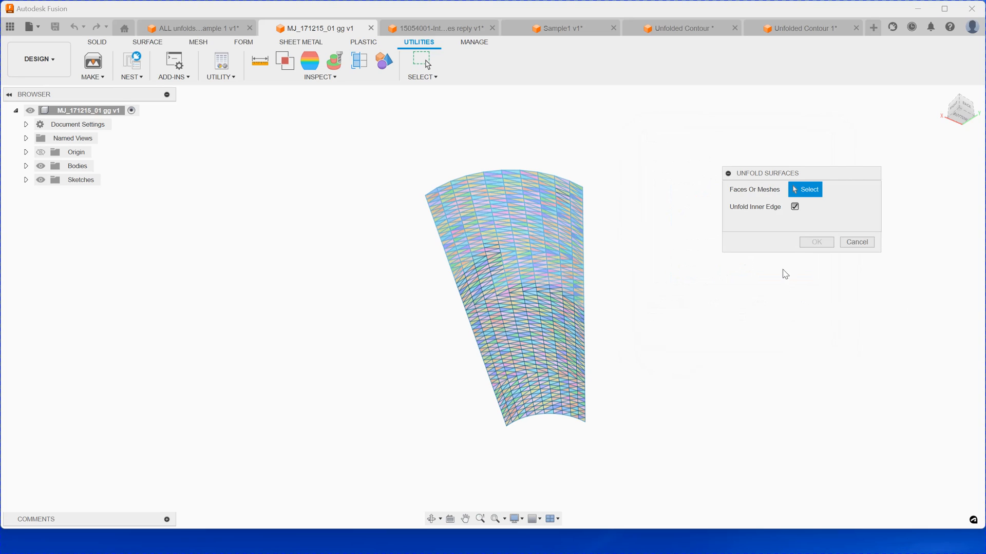
click(794, 207)
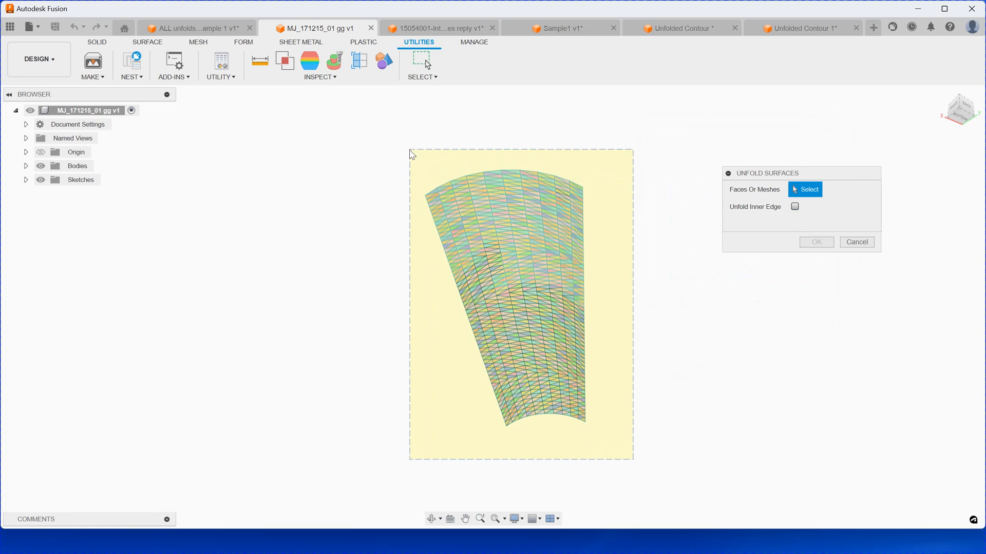
click(510, 296)
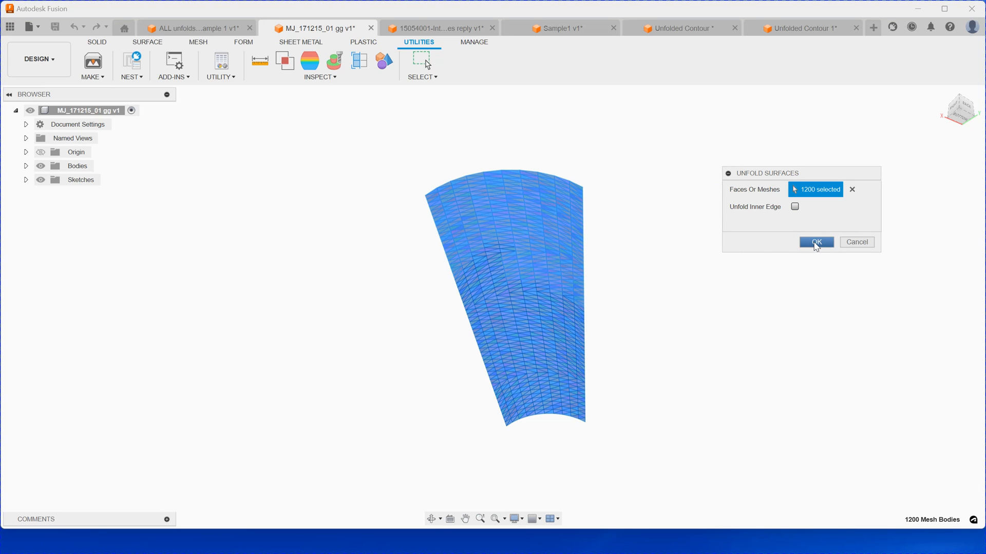
click(816, 242)
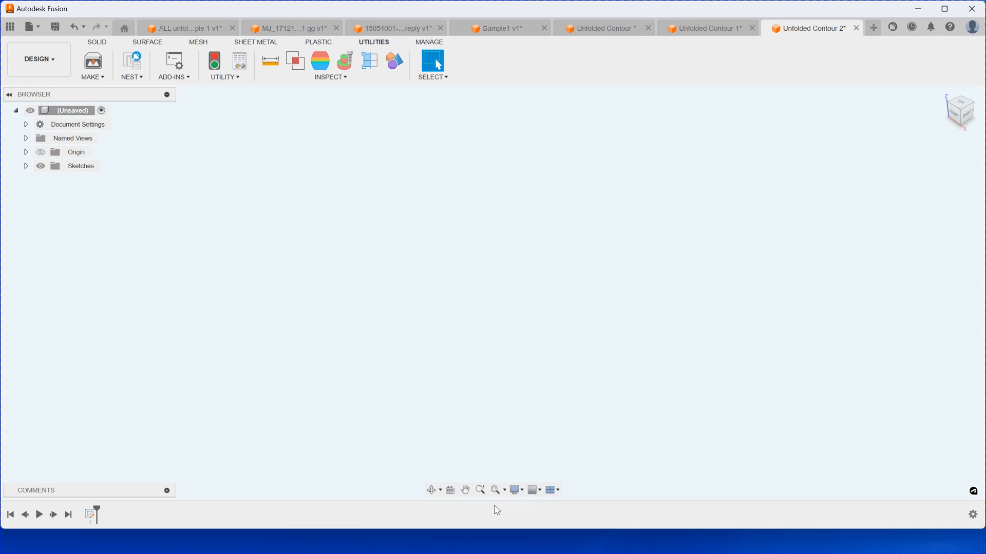
mouse_move(494, 492)
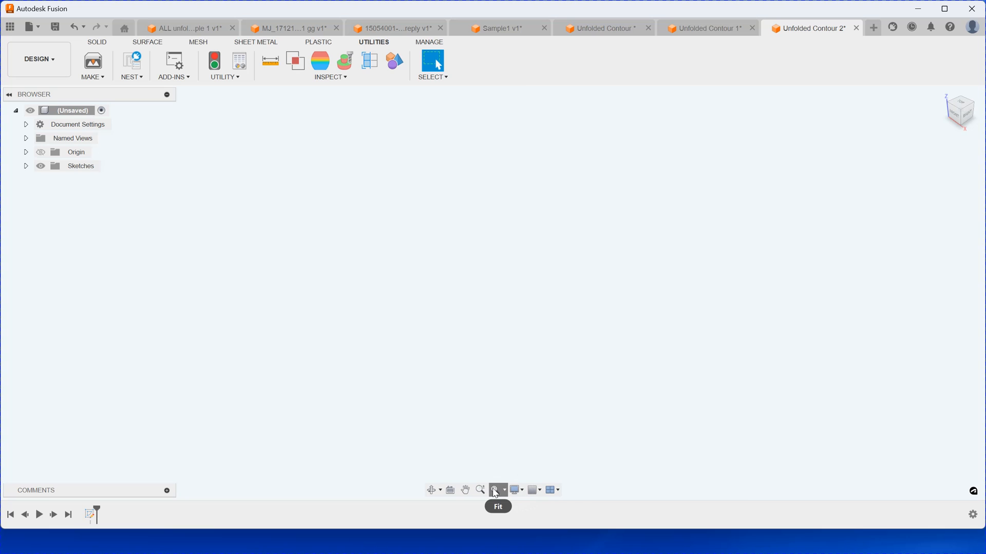
- Frame the flat four-sided contour, then switch to the 15054001 pipe model document
click(494, 490)
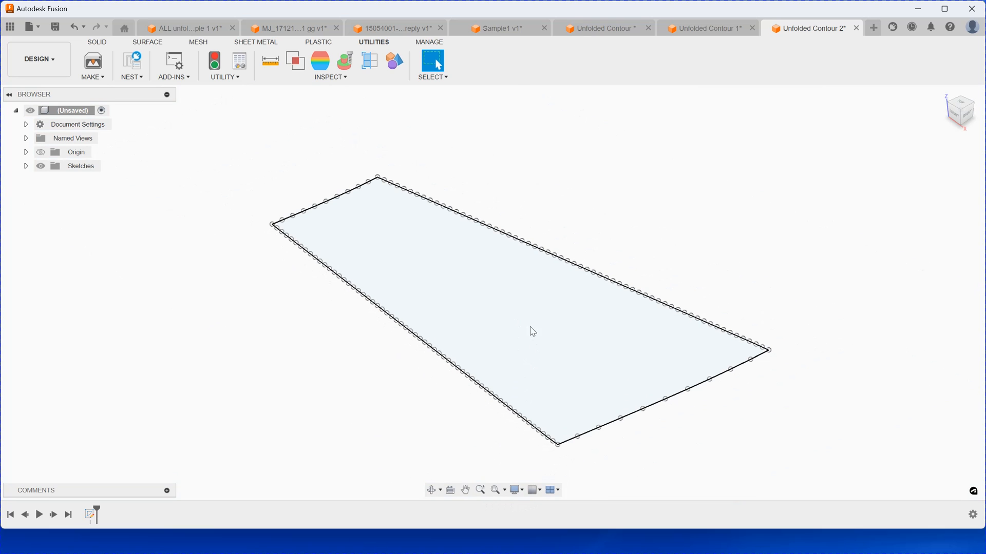
click(395, 27)
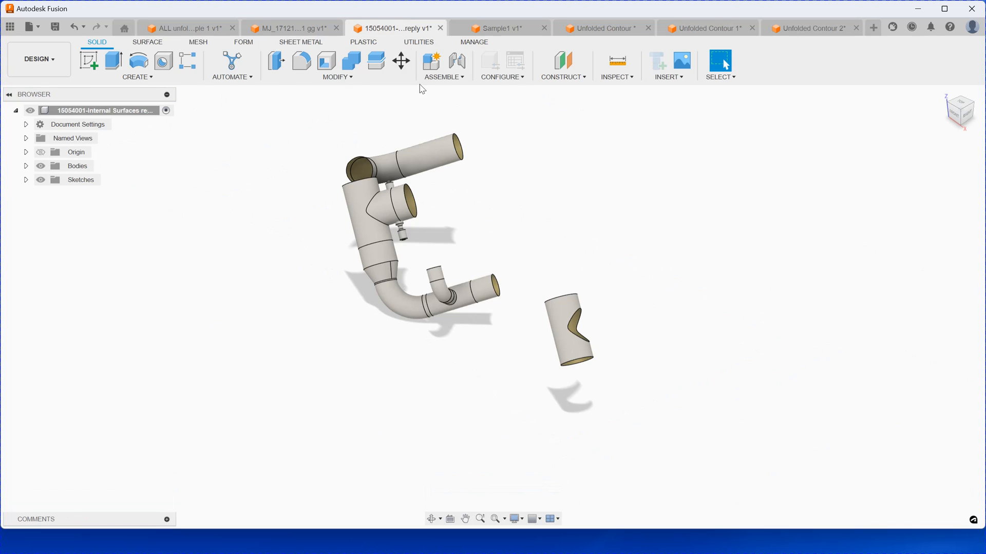
mouse_move(339, 271)
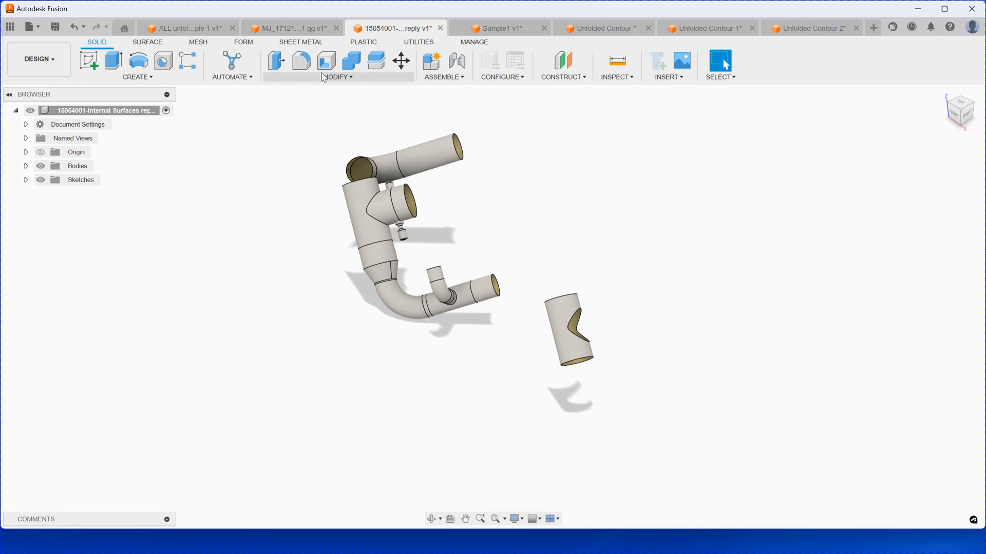
- Unfold the short cut pipe's curved face into Unfolded Contour 3 and frame its outline with oval hole
click(417, 42)
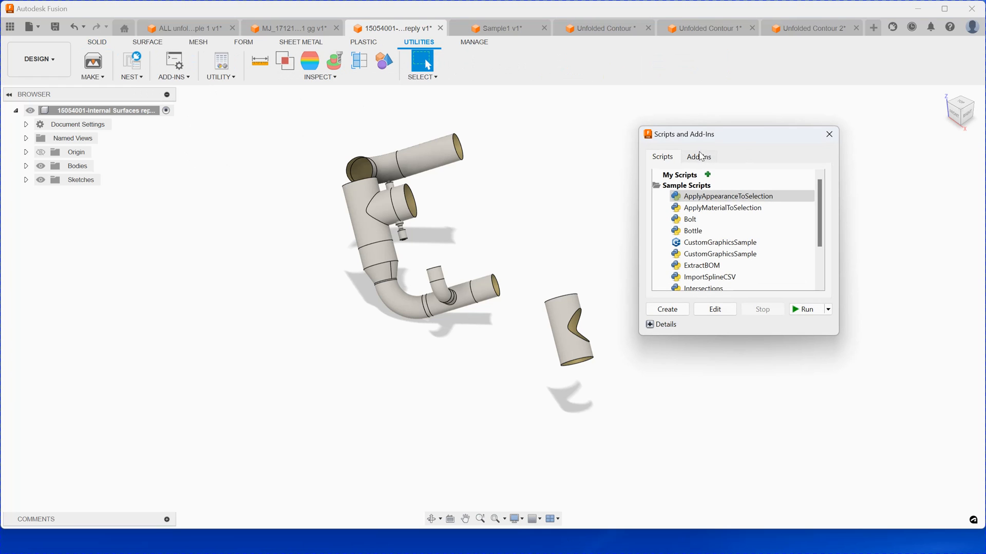
click(698, 156)
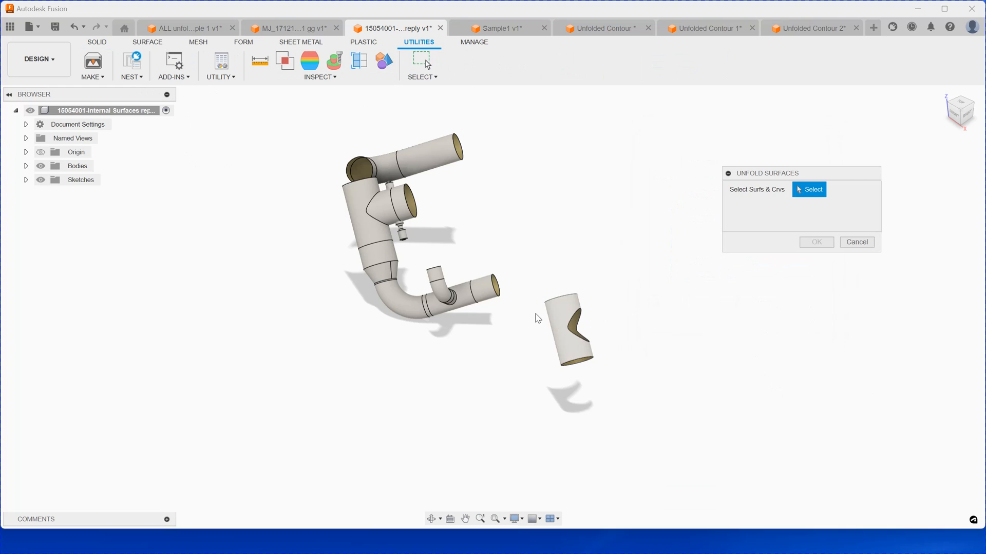
click(571, 328)
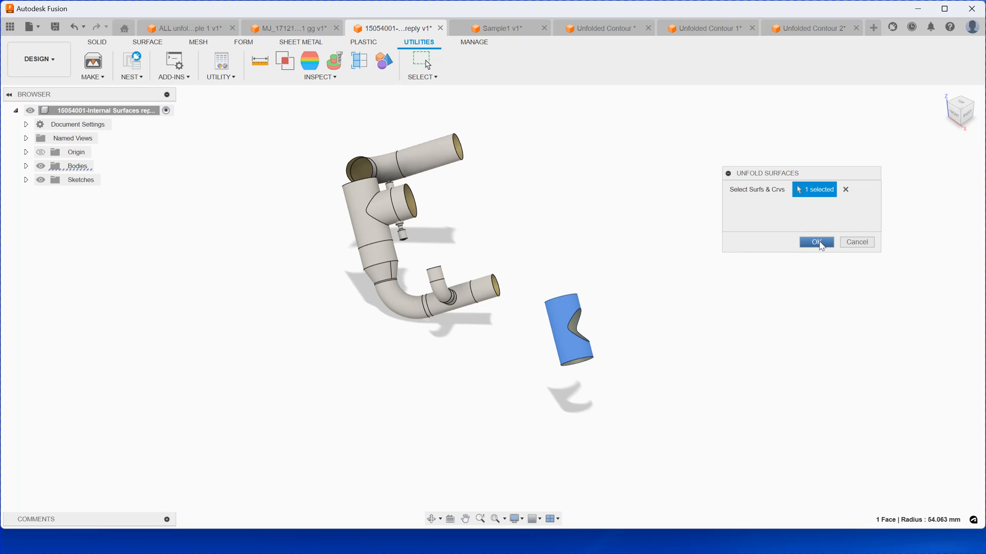
mouse_move(736, 338)
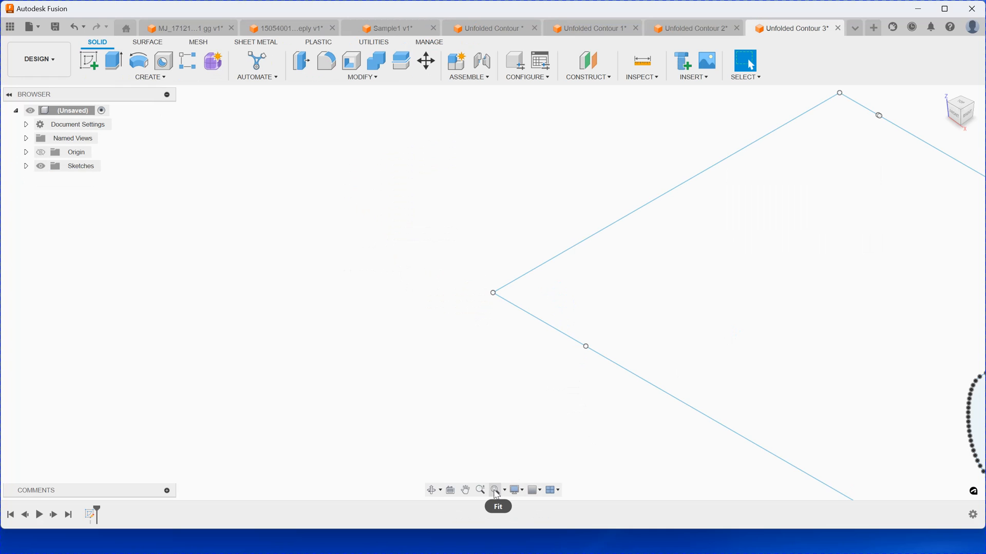
click(495, 490)
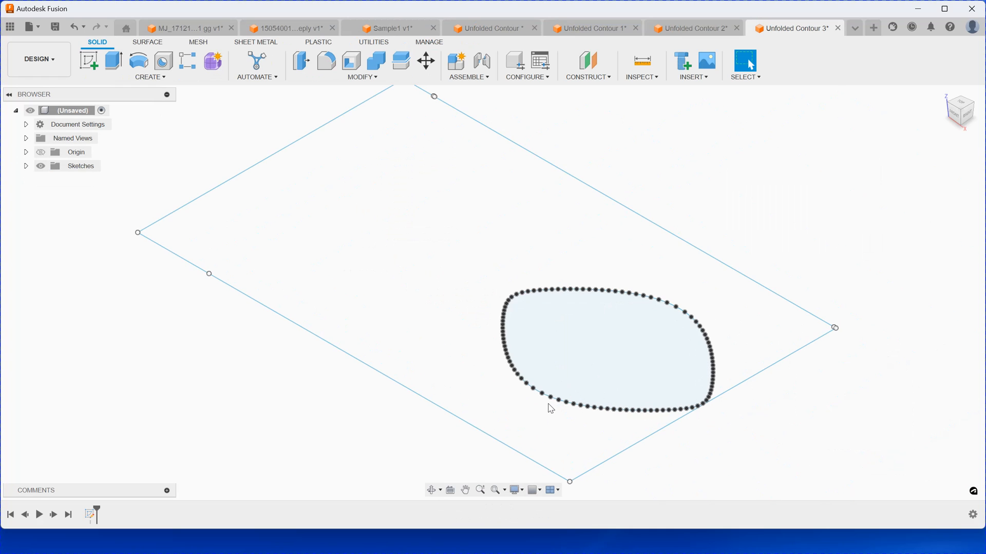